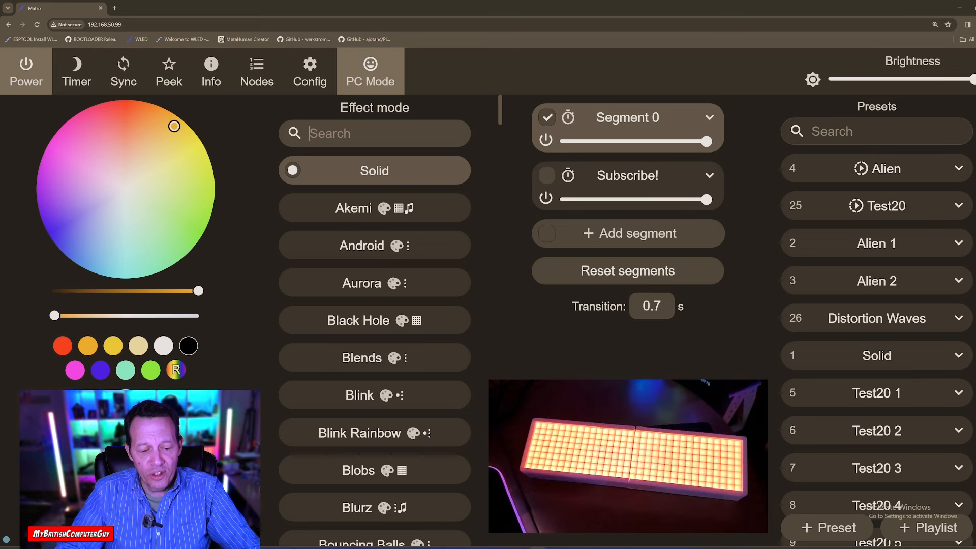
# Step: Find and apply the GEQ effect to Segment 0, then select the Subscribe! segment
pyautogui.write('geq')
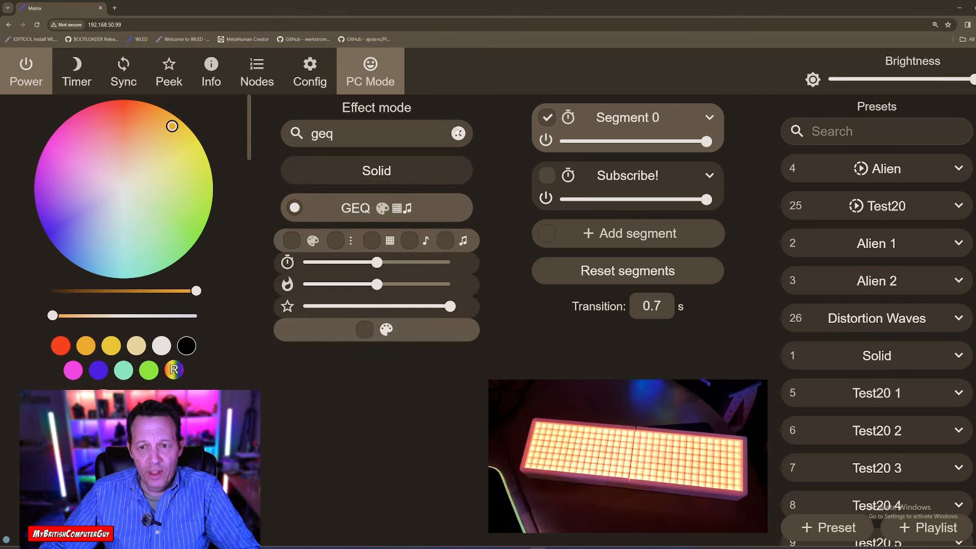
pyautogui.click(457, 134)
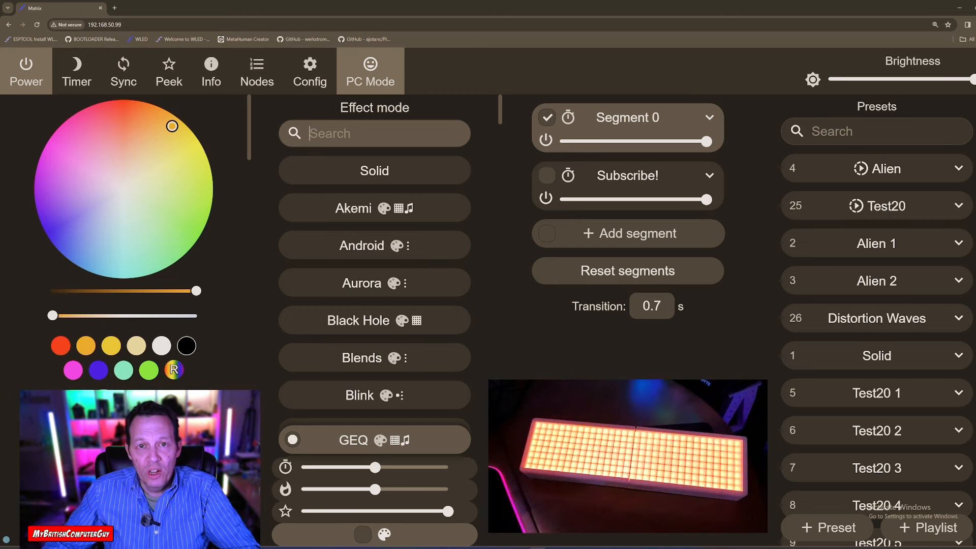
pyautogui.click(546, 176)
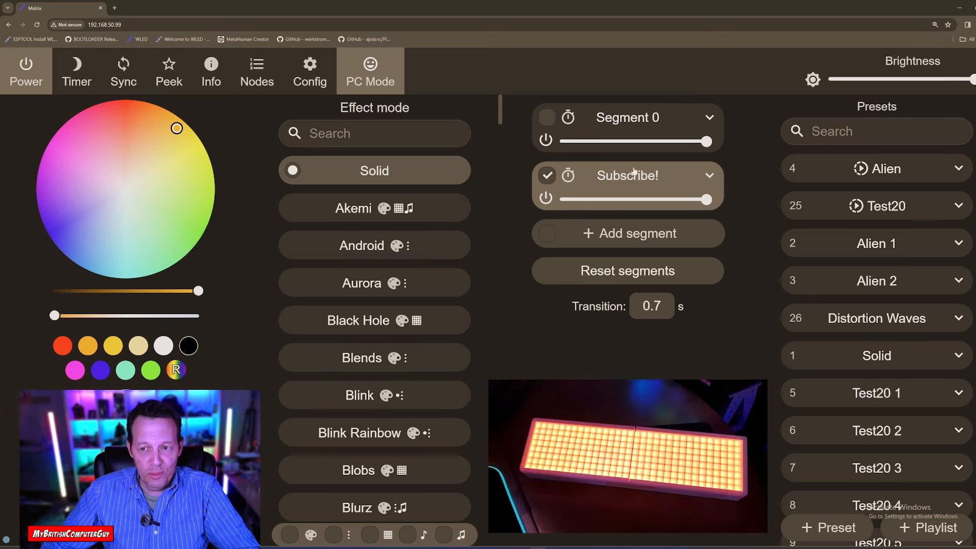
# Step: Apply the Scrolling Text effect to the Subscribe! segment and clear the effect search
pyautogui.scroll(-3)
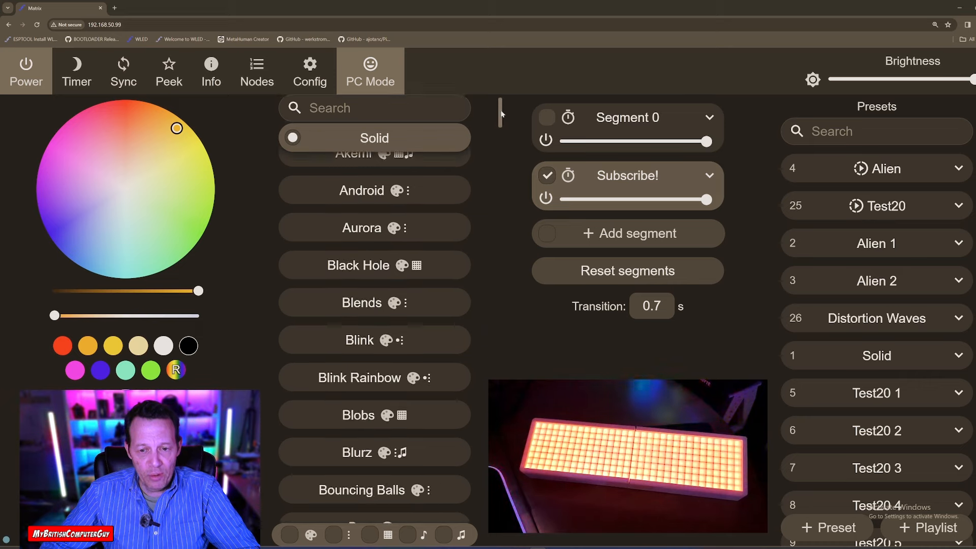
pyautogui.scroll(-3)
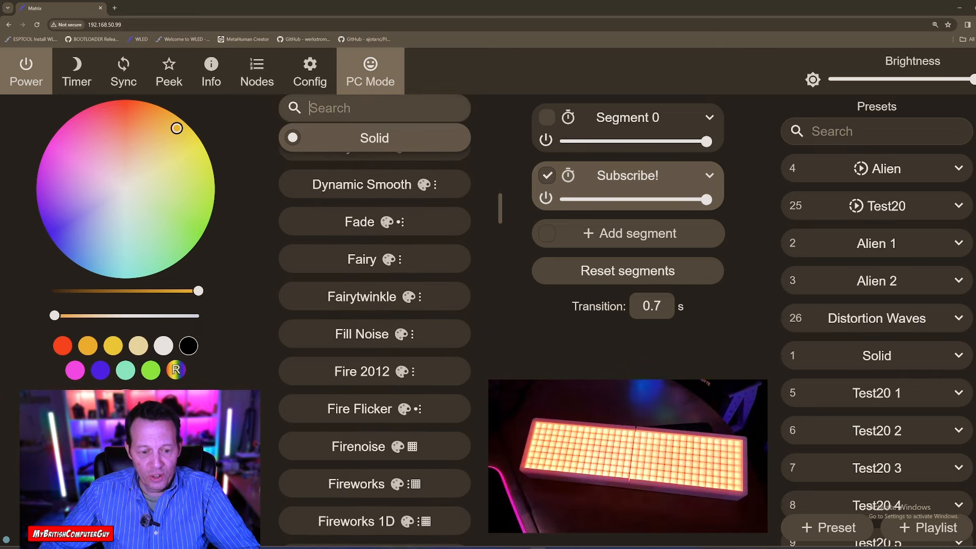
pyautogui.write('text')
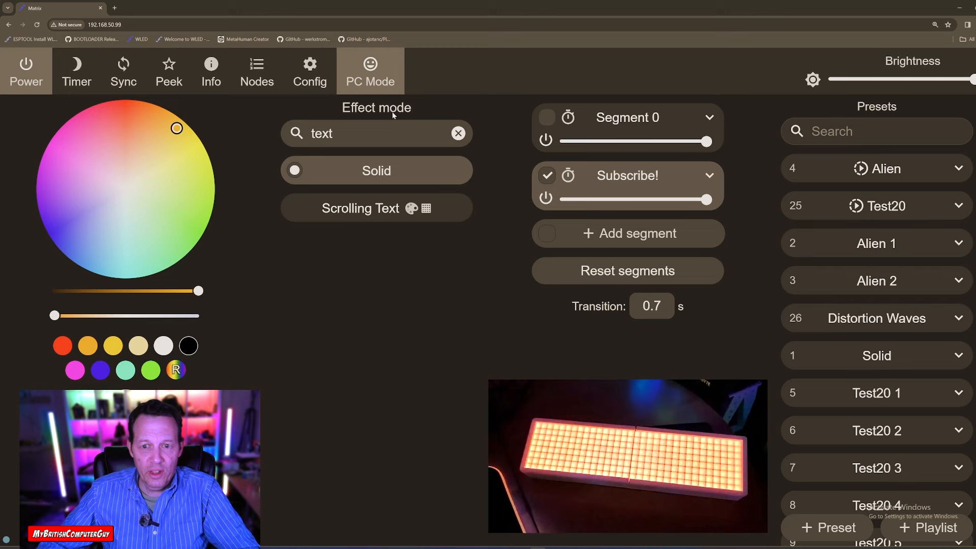
pyautogui.click(377, 208)
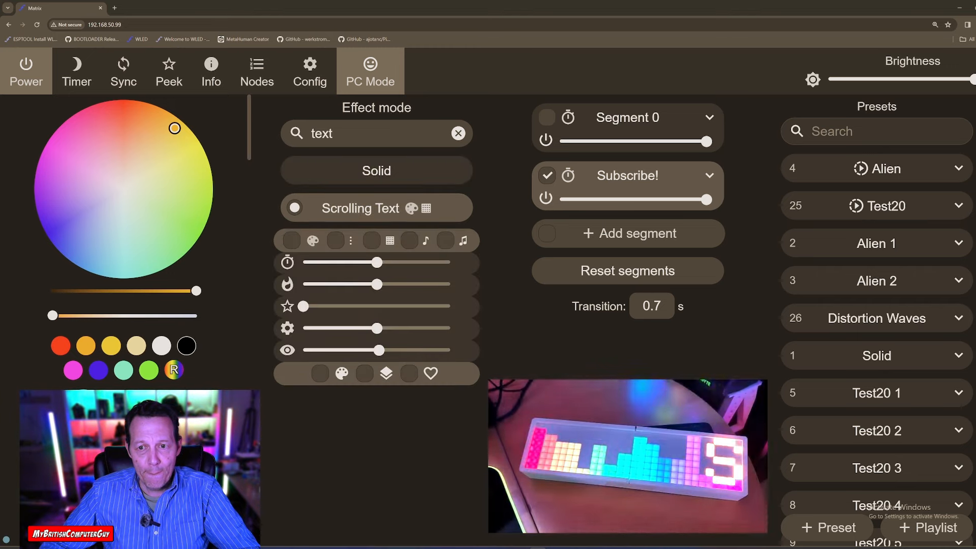
pyautogui.click(457, 133)
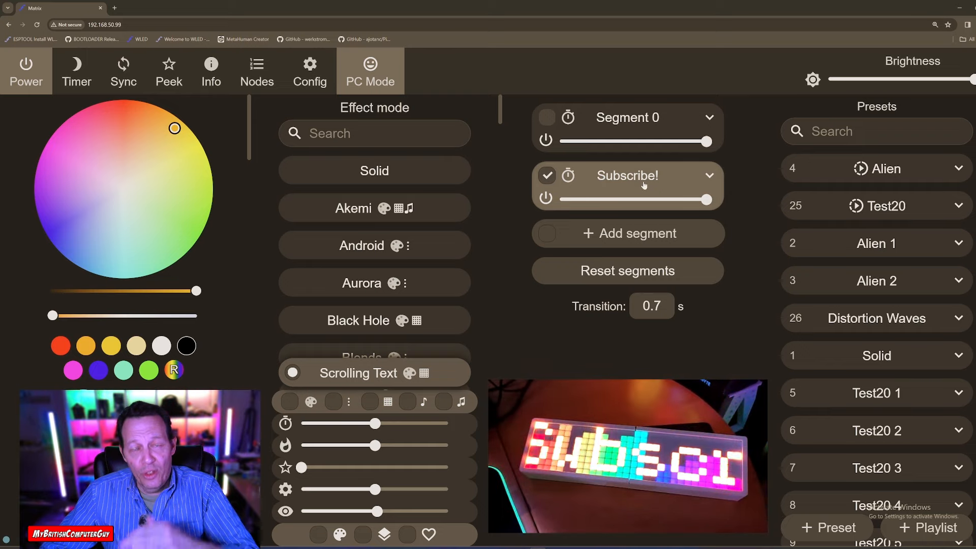
pyautogui.moveTo(630, 181)
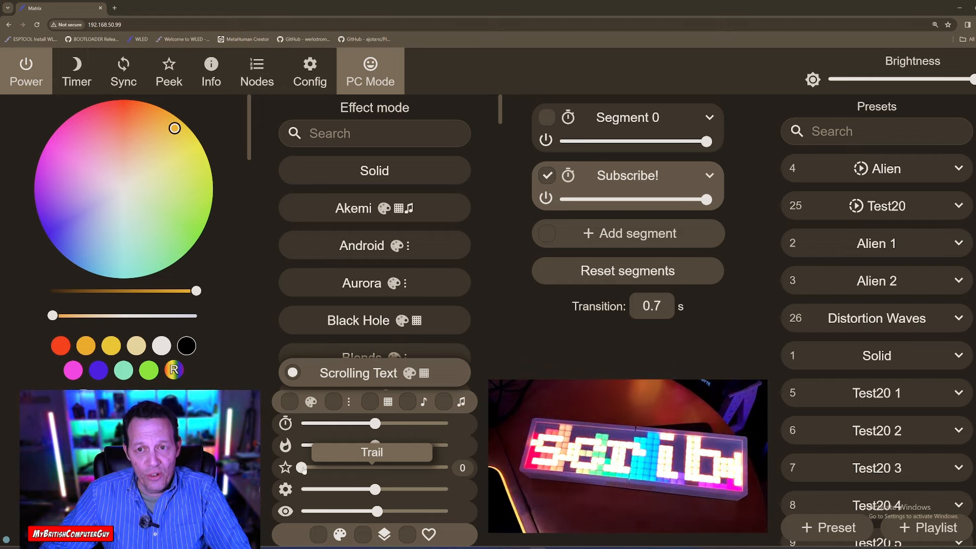
pyautogui.moveTo(302, 468); pyautogui.dragTo(340, 468)
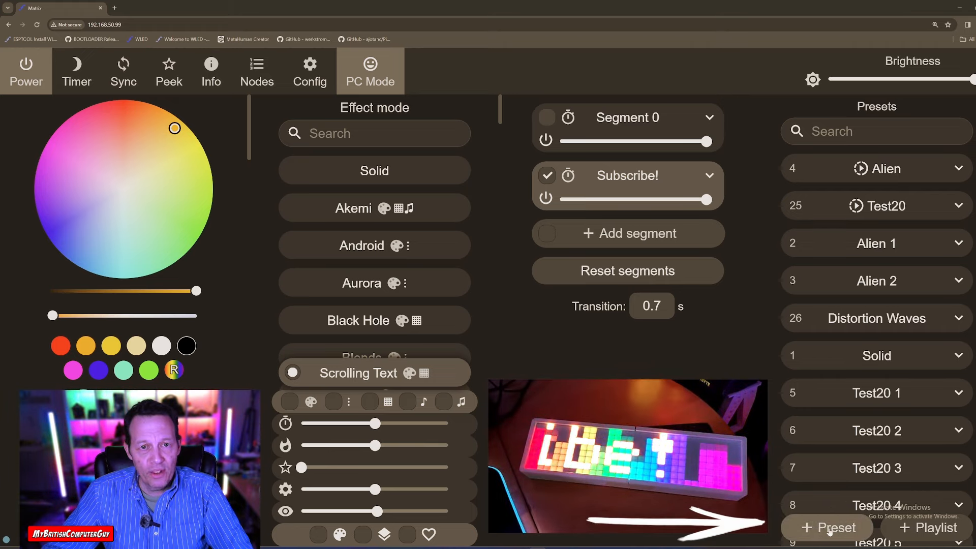
# Step: Save the current state as a new preset 'DEMO GEQ' with ID 27
pyautogui.click(828, 528)
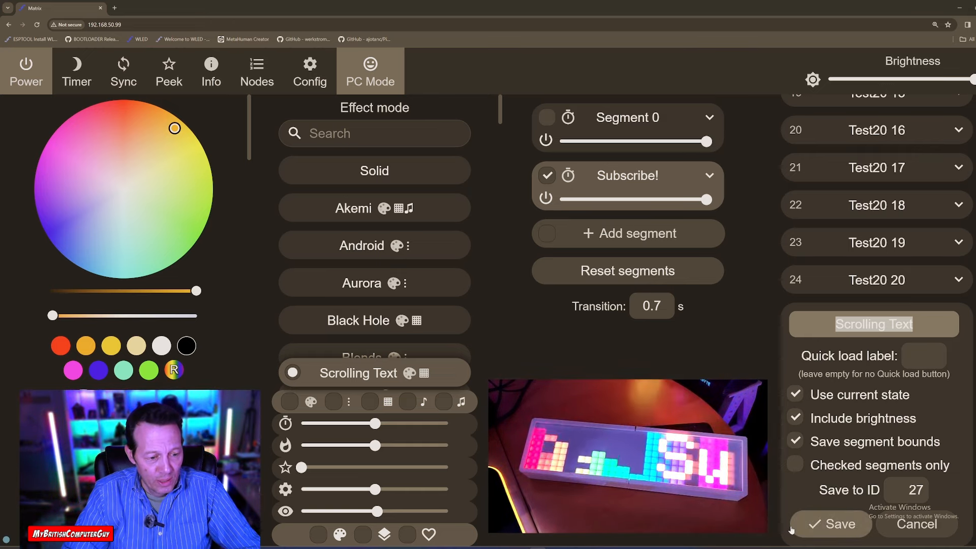
pyautogui.write('DEMO GEQ')
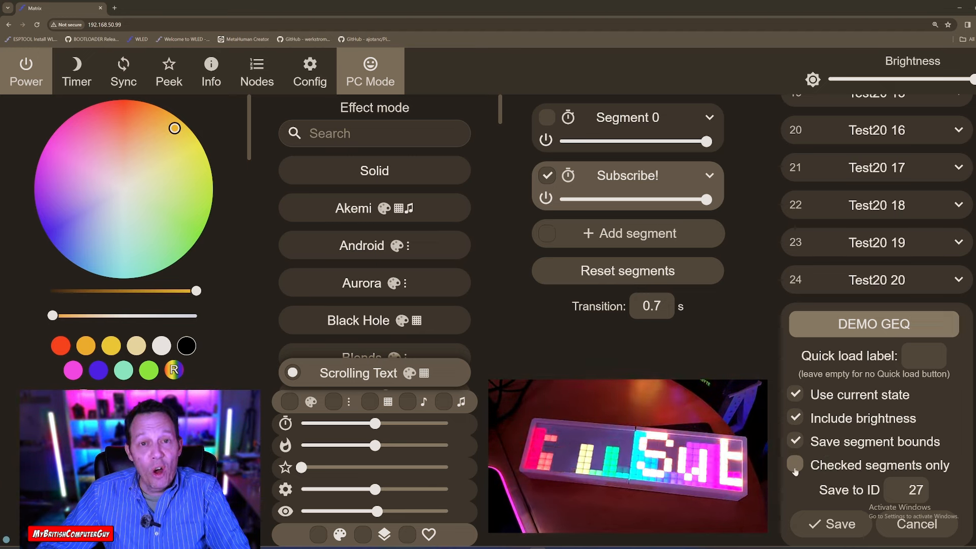
pyautogui.click(546, 118)
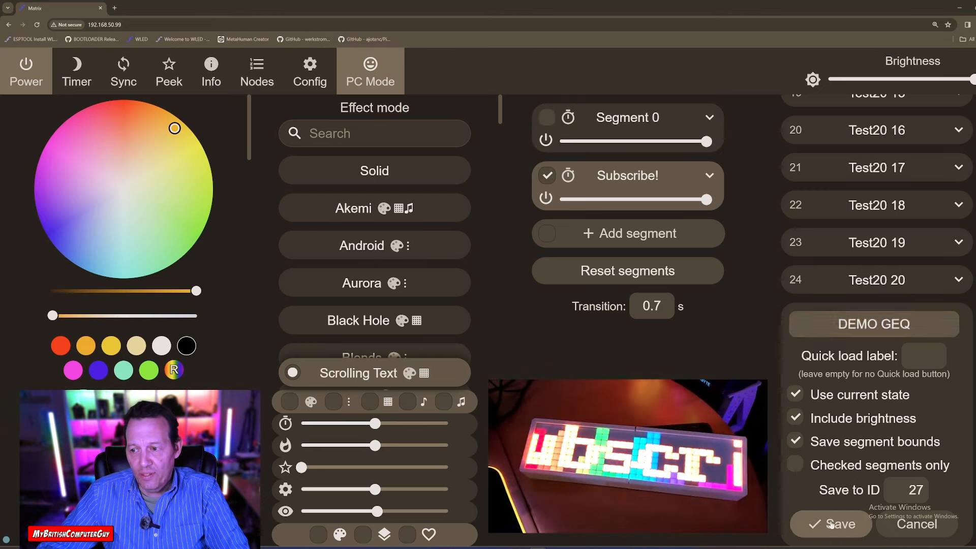
pyautogui.click(832, 525)
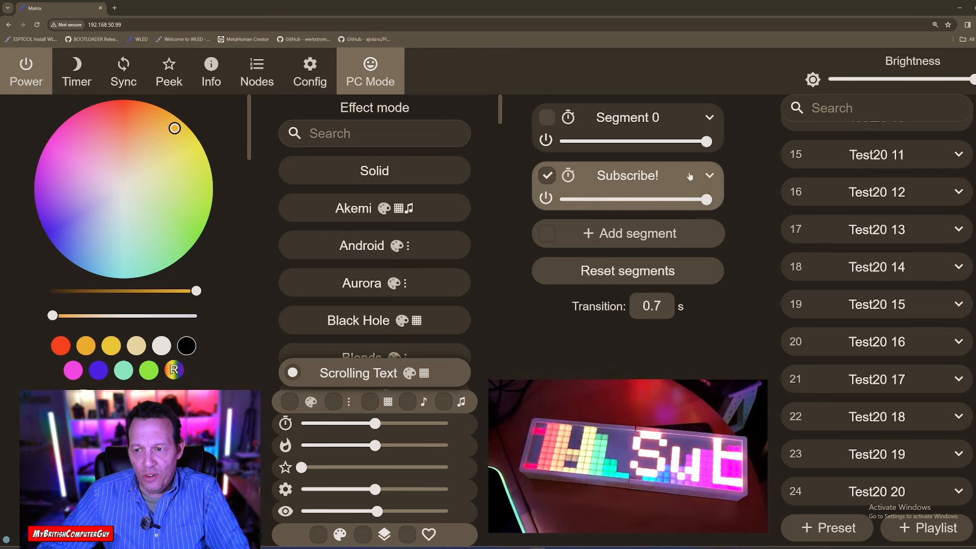
# Step: Type 'YouTube' into the Subscribe! segment's settings, then collapse them without renaming
pyautogui.click(711, 176)
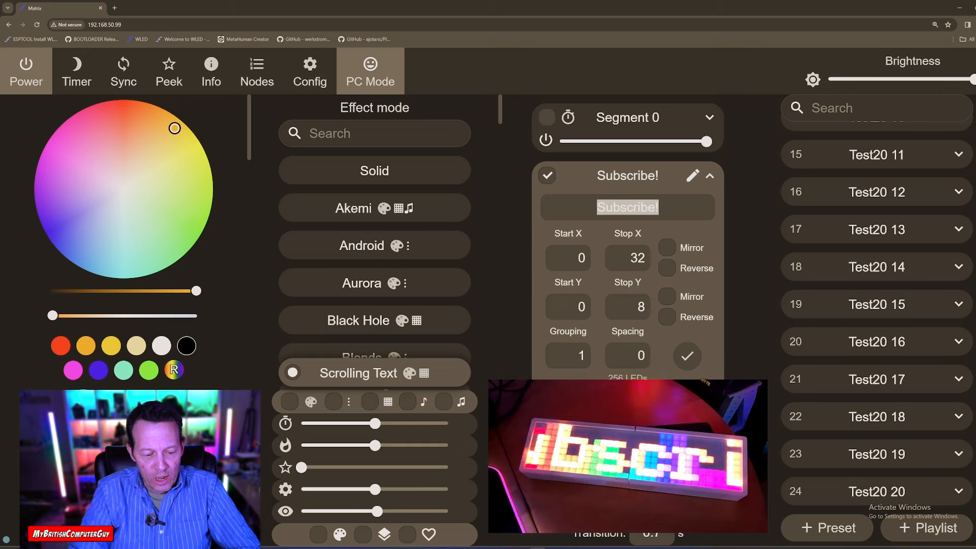
pyautogui.write('YouTube')
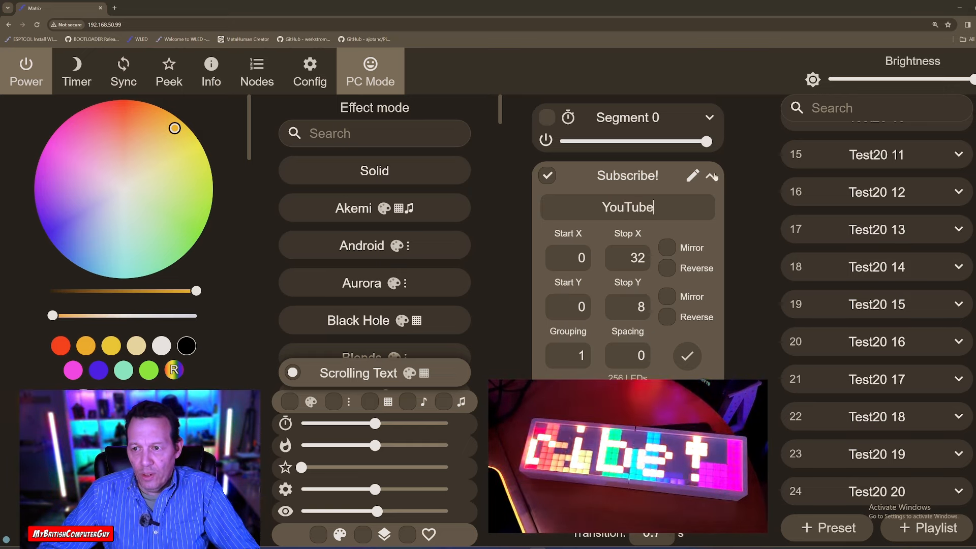
pyautogui.click(712, 176)
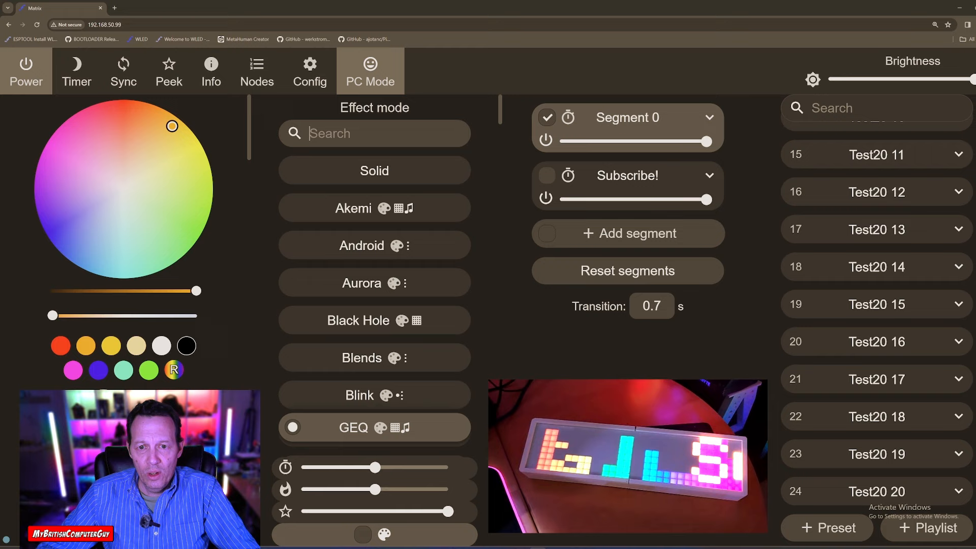
# Step: Apply the Octopus effect to Segment 0 and rename the second segment 'YouTube'
pyautogui.write('oct')
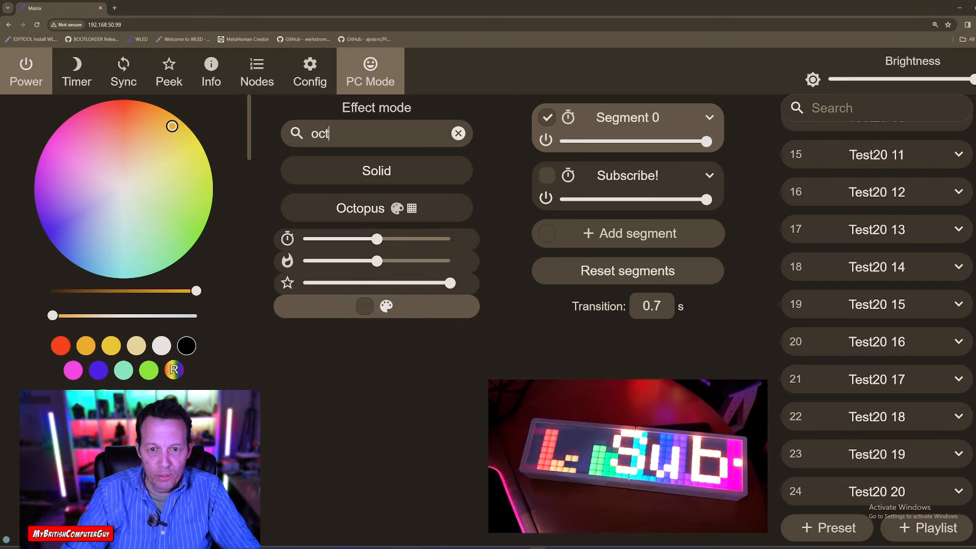
pyautogui.click(376, 208)
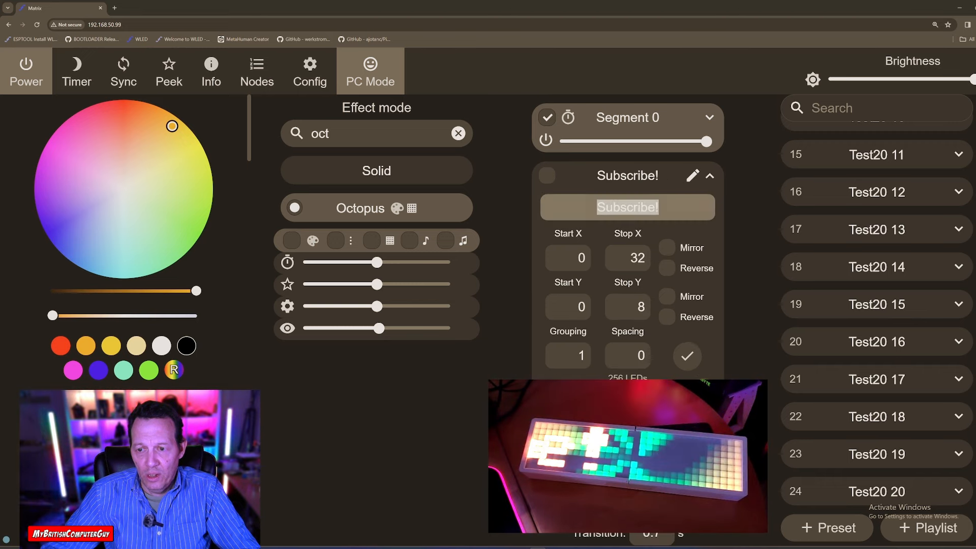
pyautogui.write('YouTube')
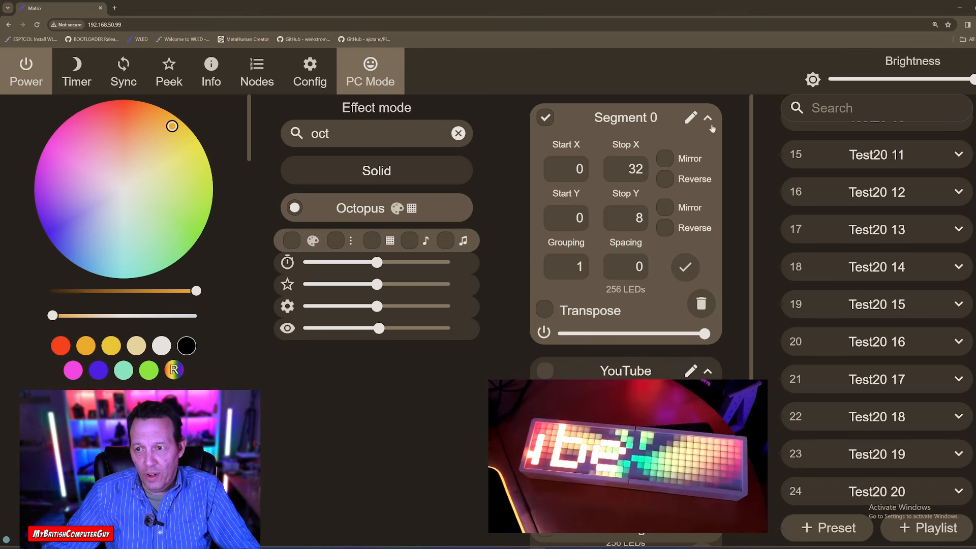
pyautogui.click(707, 118)
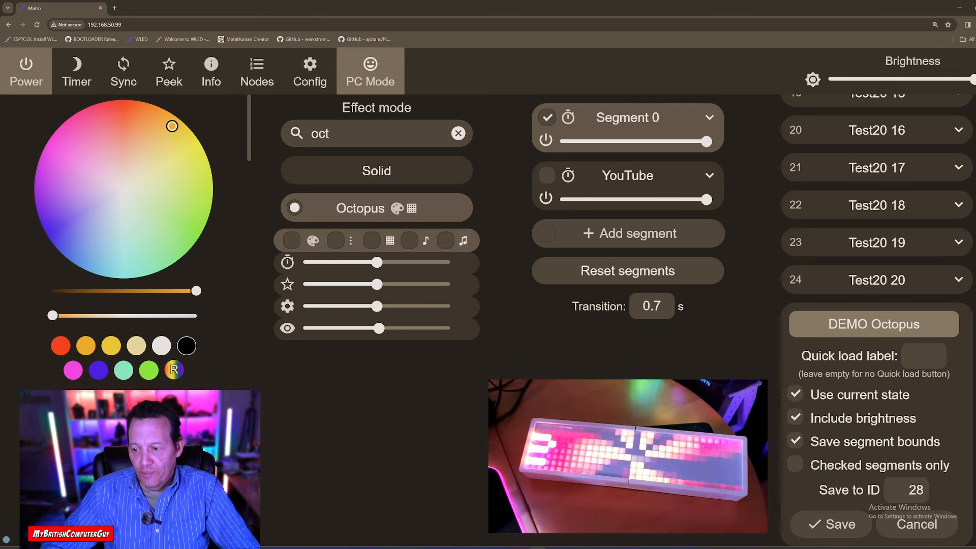
# Step: Save the current matrix state as preset 28, 'DEMO Octopus'
pyautogui.click(829, 539)
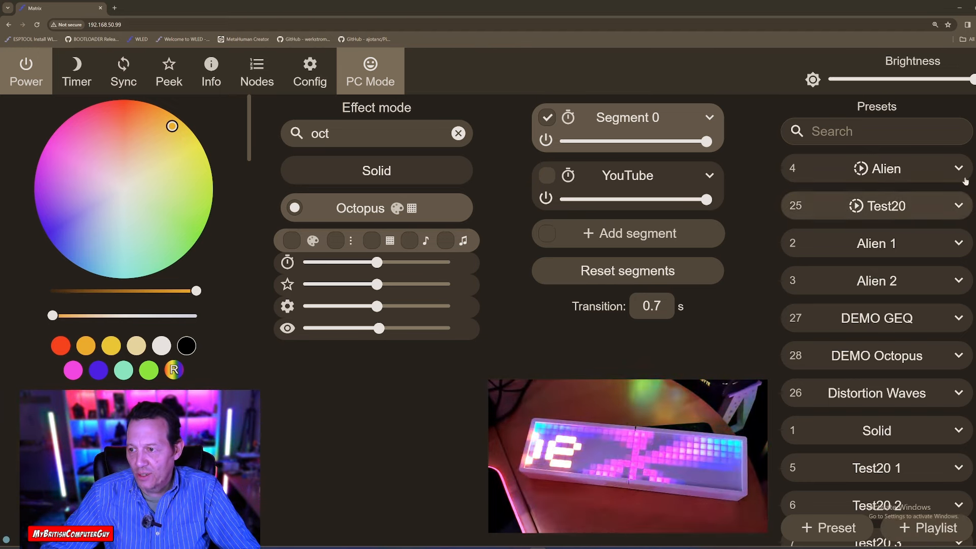
pyautogui.click(877, 431)
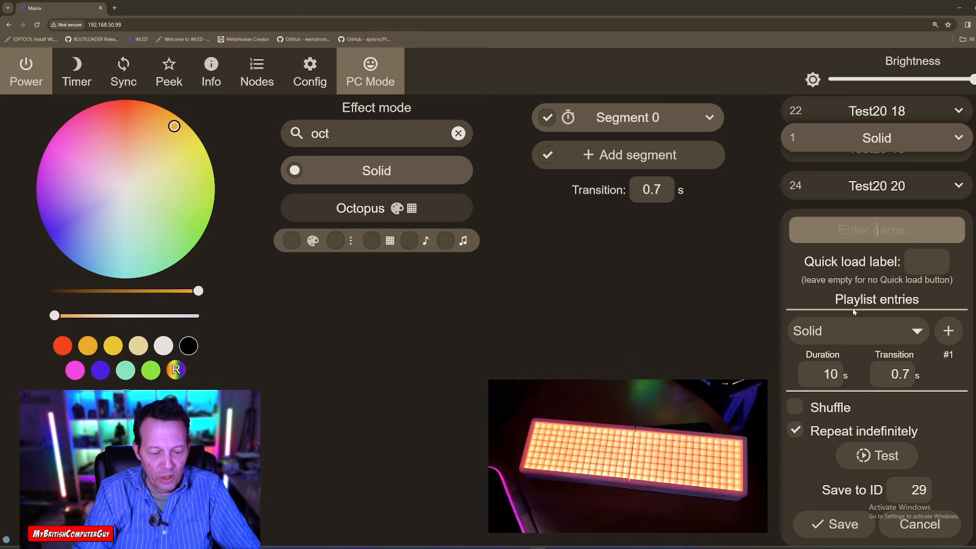
# Step: Name the new playlist 'YOUTUBE DEMO' and list presets for its first entry
pyautogui.write('YOUT')
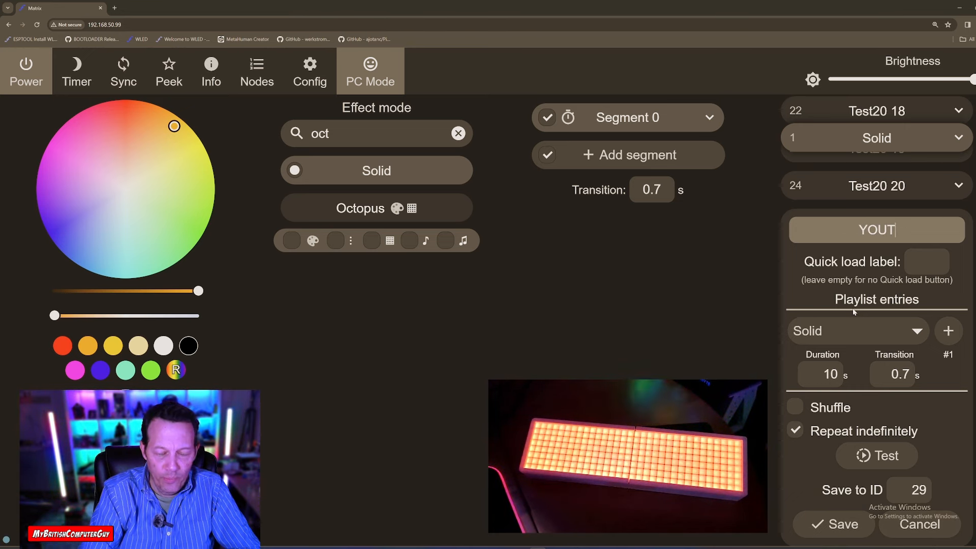
pyautogui.write('UBE DEMO')
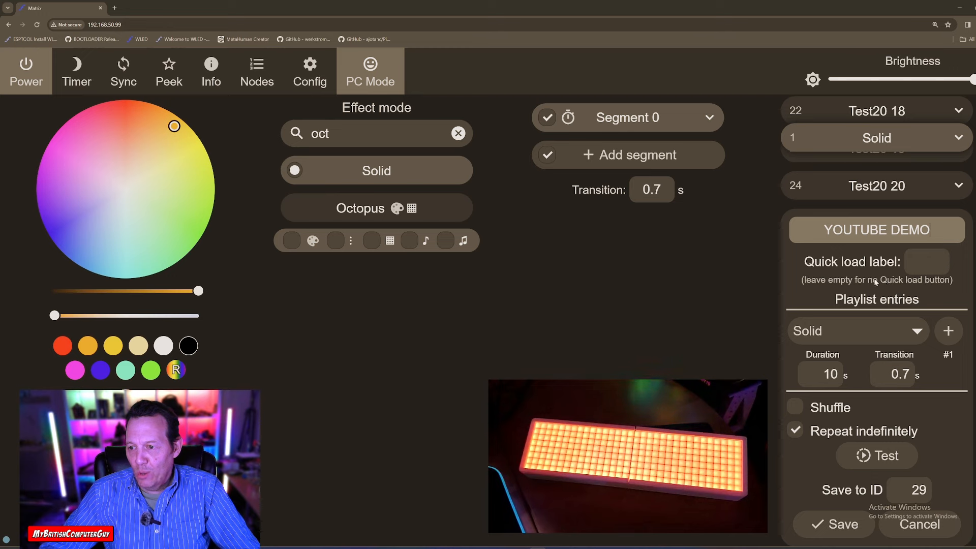
pyautogui.moveTo(897, 336)
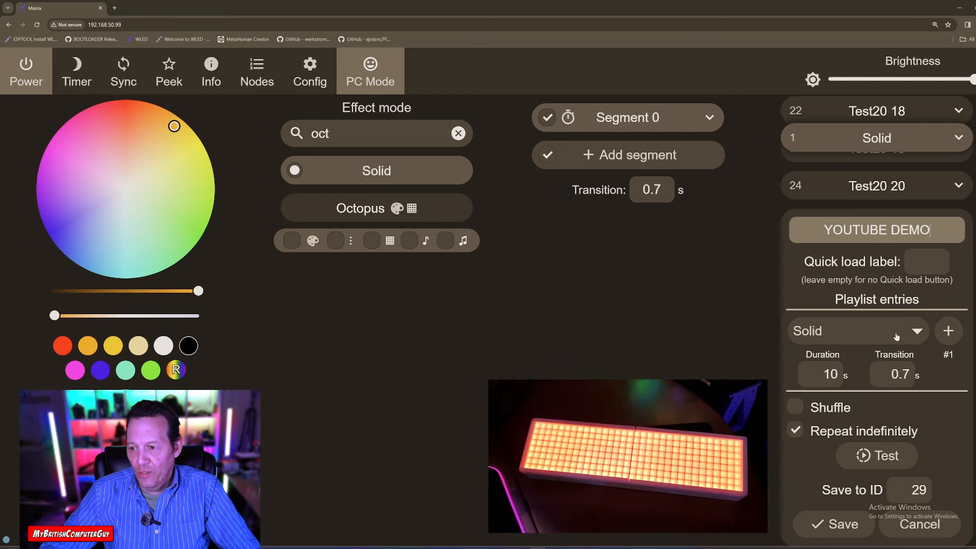
pyautogui.click(858, 331)
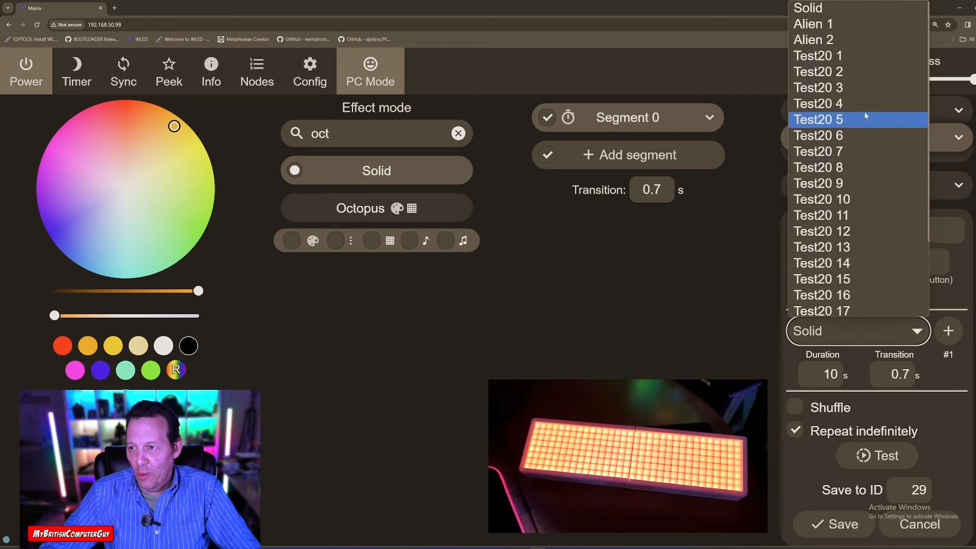
# Step: Set entry one to DEMO GEQ and add a second entry for DEMO Octopus
pyautogui.scroll(-3)
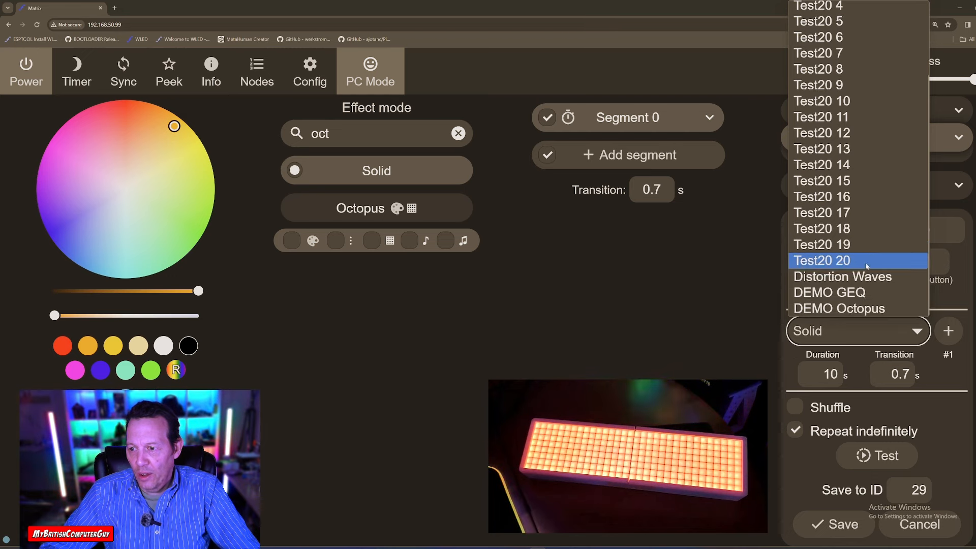
pyautogui.moveTo(847, 293)
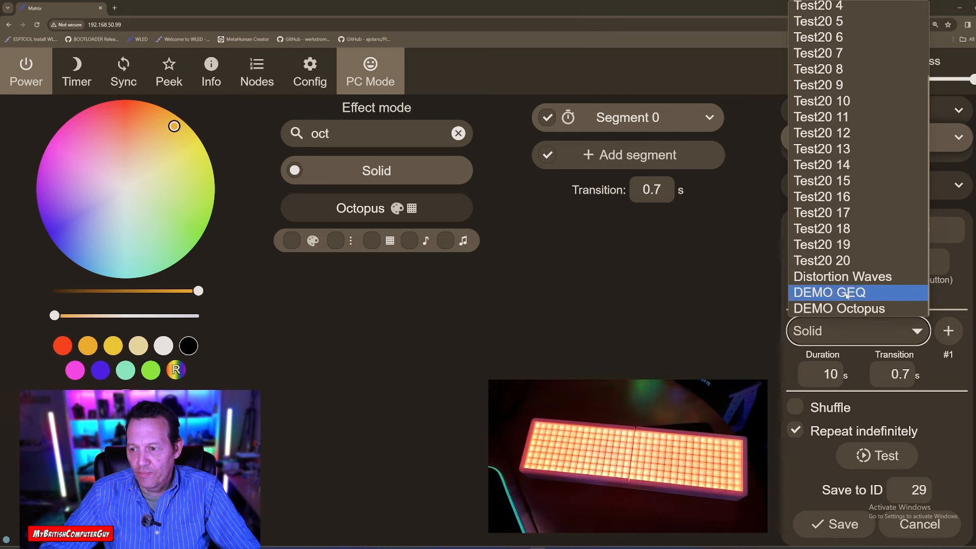
pyautogui.click(829, 292)
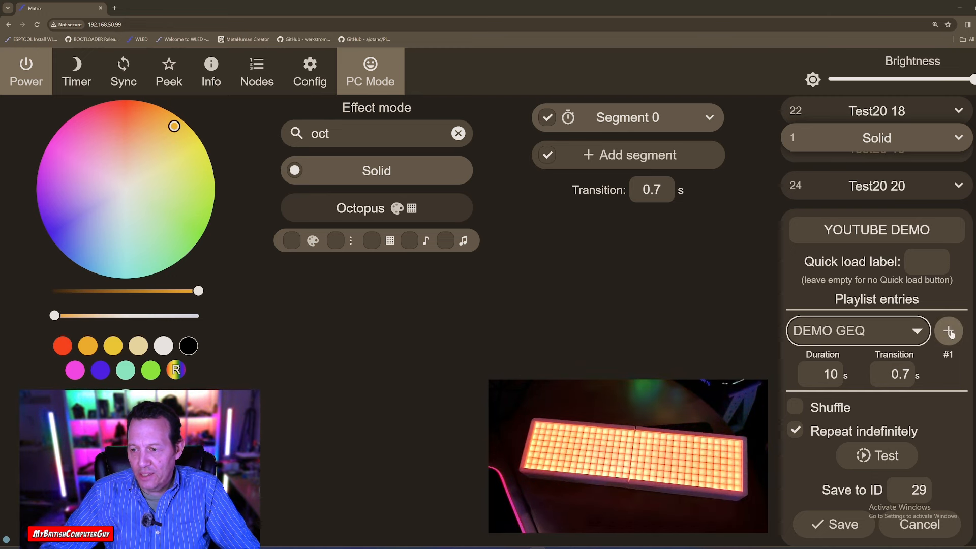
pyautogui.click(949, 331)
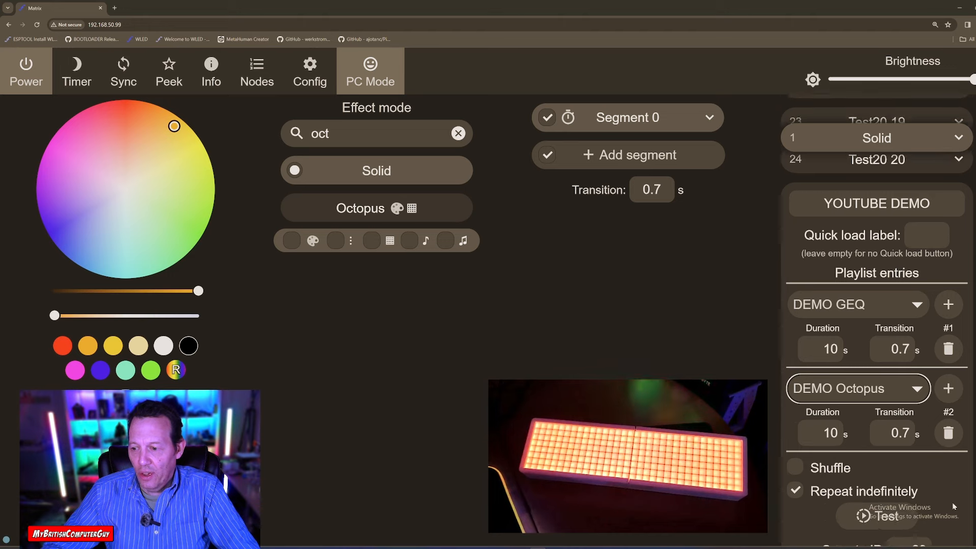
pyautogui.scroll(-3)
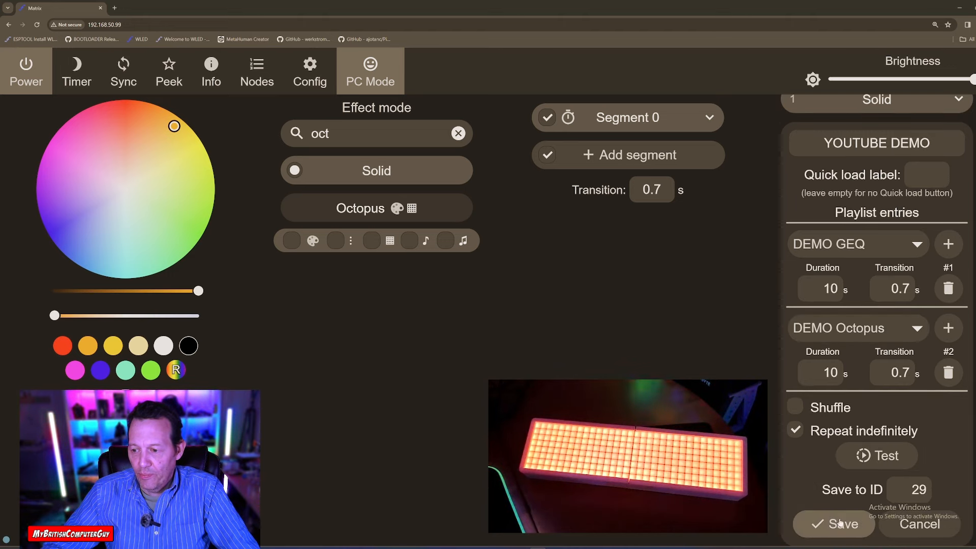
# Step: Save the YOUTUBE DEMO playlist as preset 29, then load the DEMO GEQ preset
pyautogui.click(833, 524)
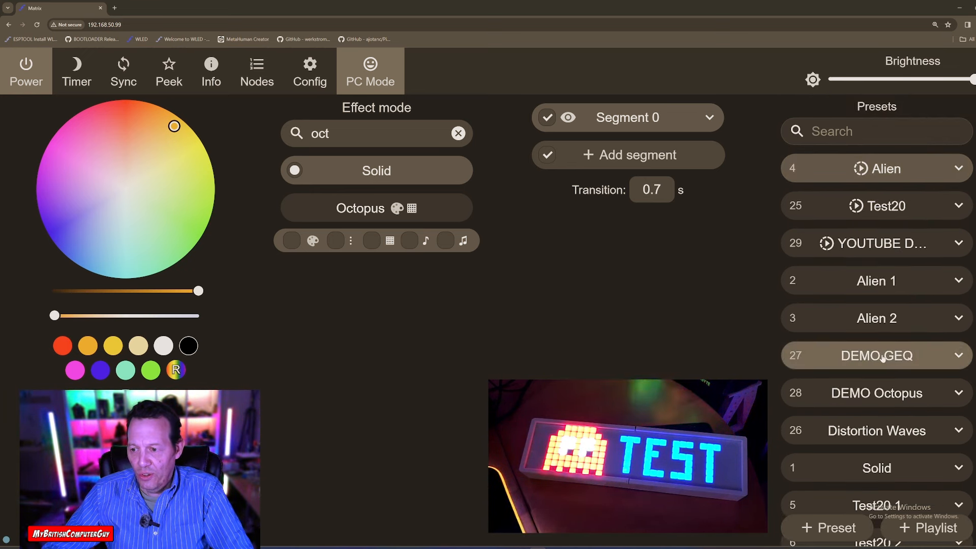
pyautogui.click(877, 356)
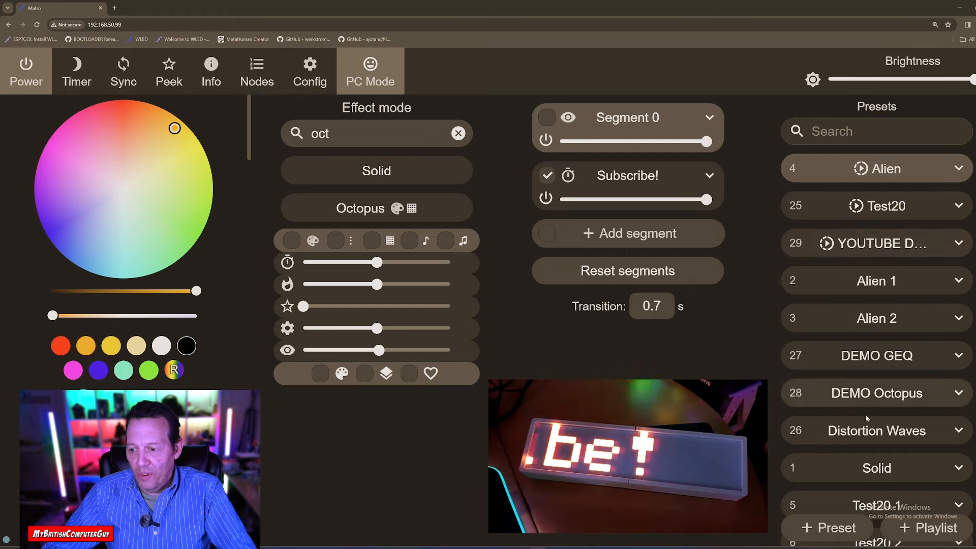
# Step: Switch the matrix to the Solid preset, then start the YOUTUBE DEMO playlist
pyautogui.click(876, 468)
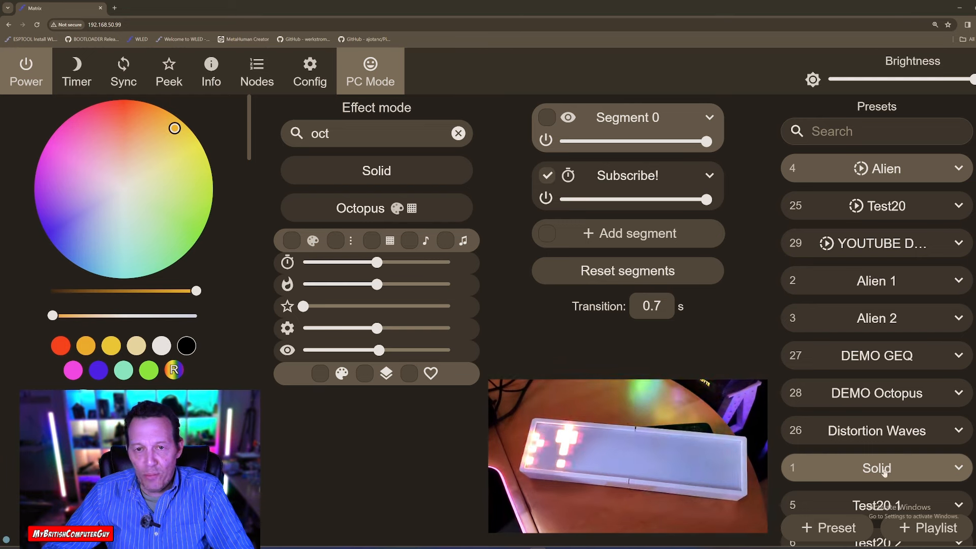
pyautogui.click(876, 468)
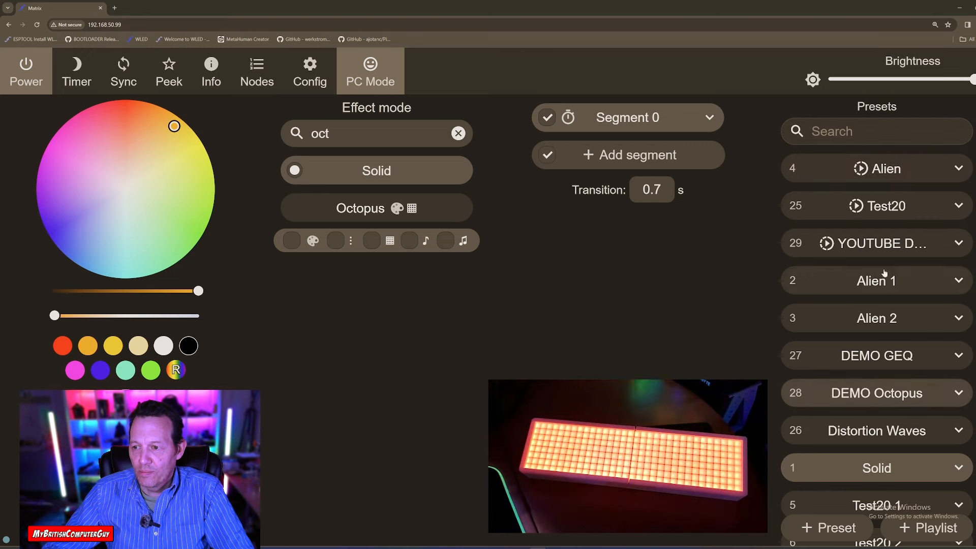
pyautogui.click(876, 244)
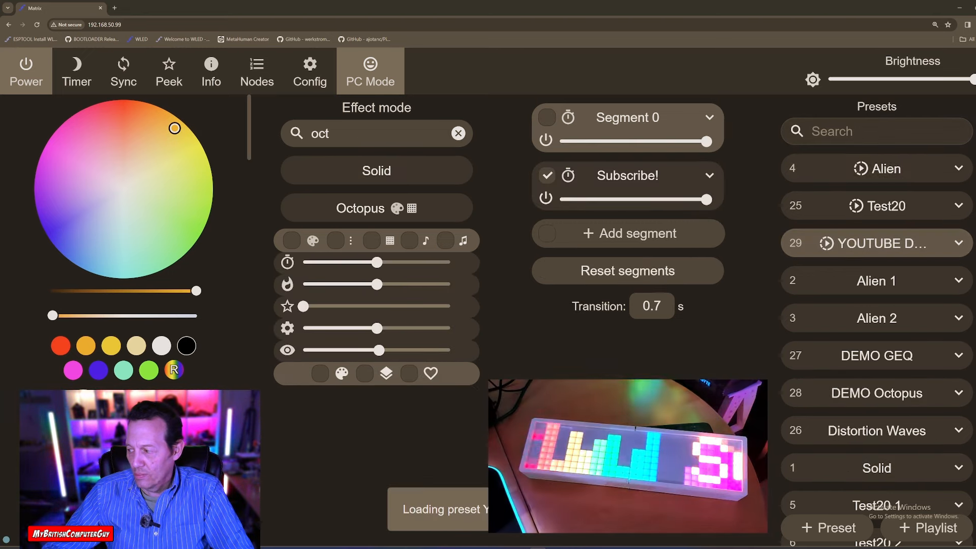